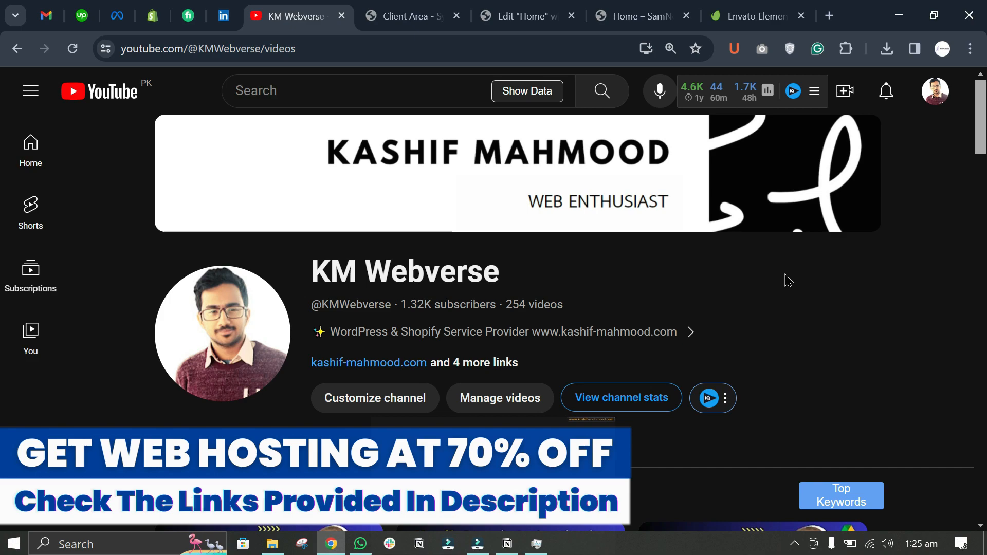
Scroll the installed plugins list and highlight the active Envato Elements plugin.
scroll("down", 3)
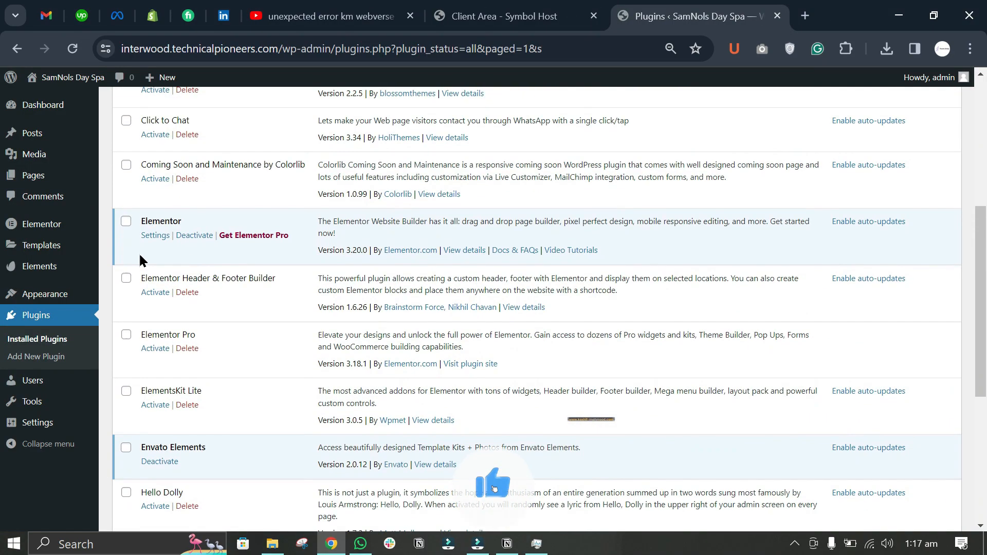
scroll("down", 3)
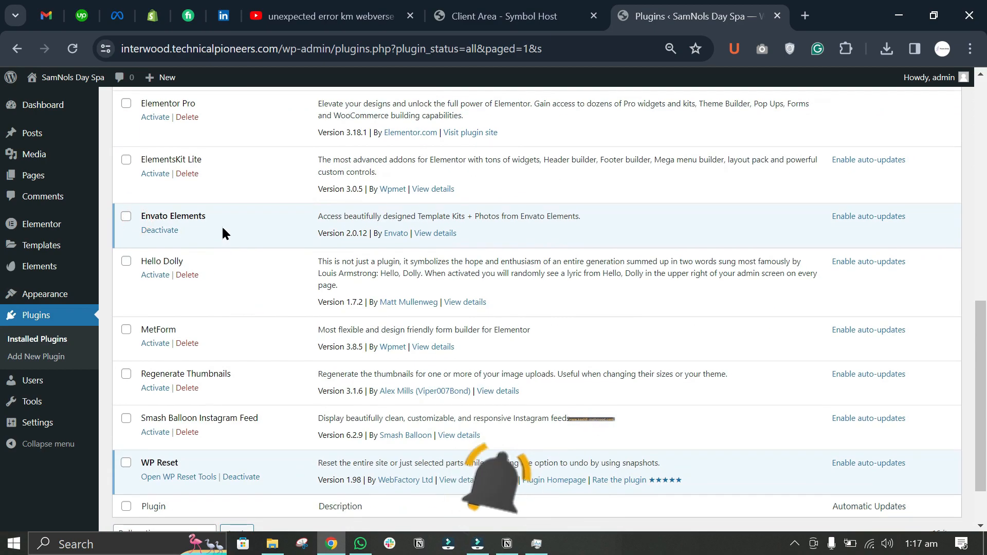
double_click(172, 215)
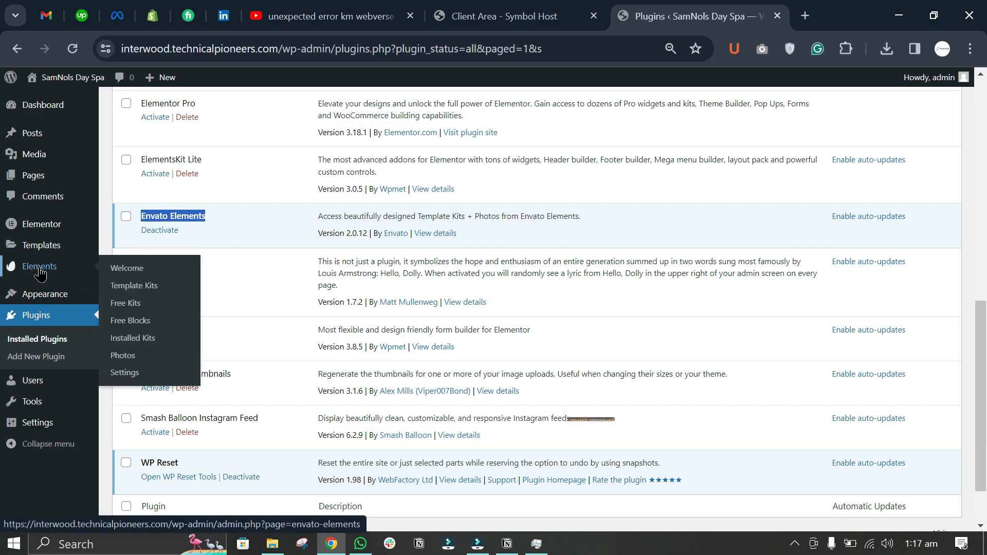
Go to Elements > Installed Kits and find the Upload Template Kit ZIP File box.
left_click(133, 339)
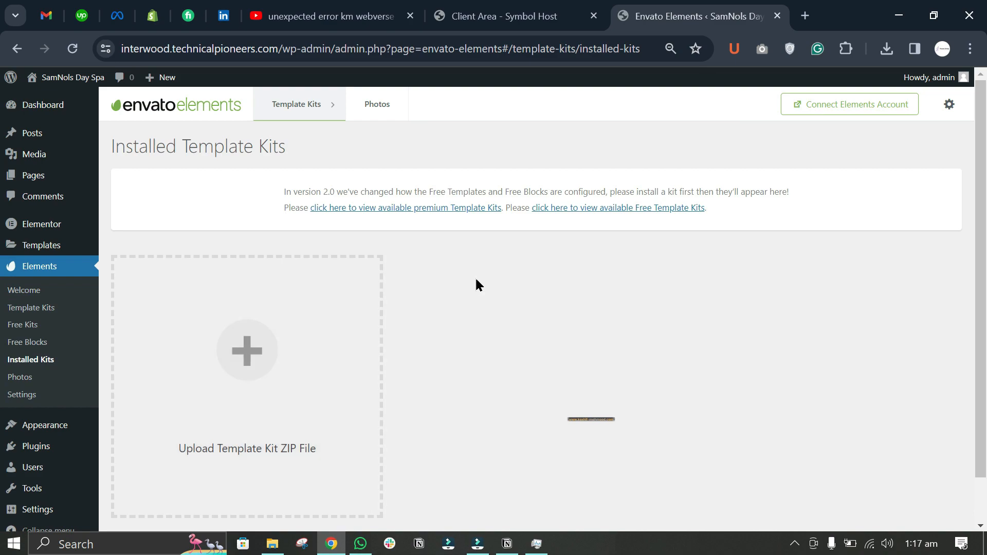
scroll("down", 3)
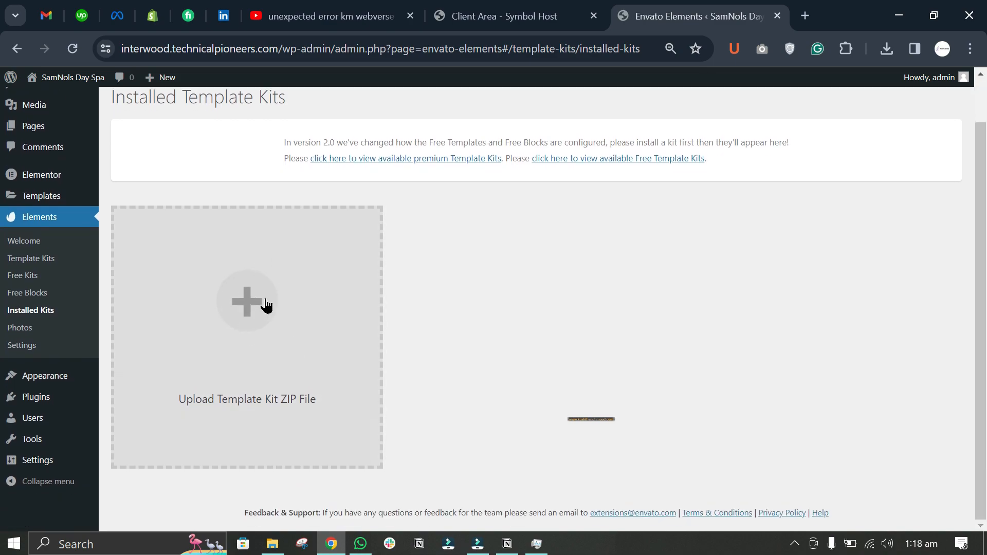
scroll("up", 3)
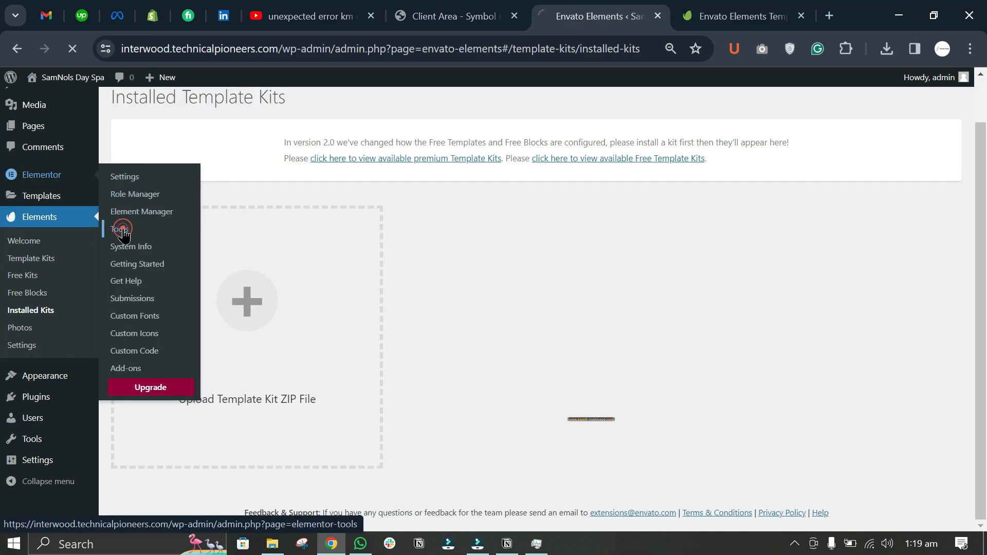
Start a kit import from Elementor Tools' Import / Export Kit tab.
left_click(121, 228)
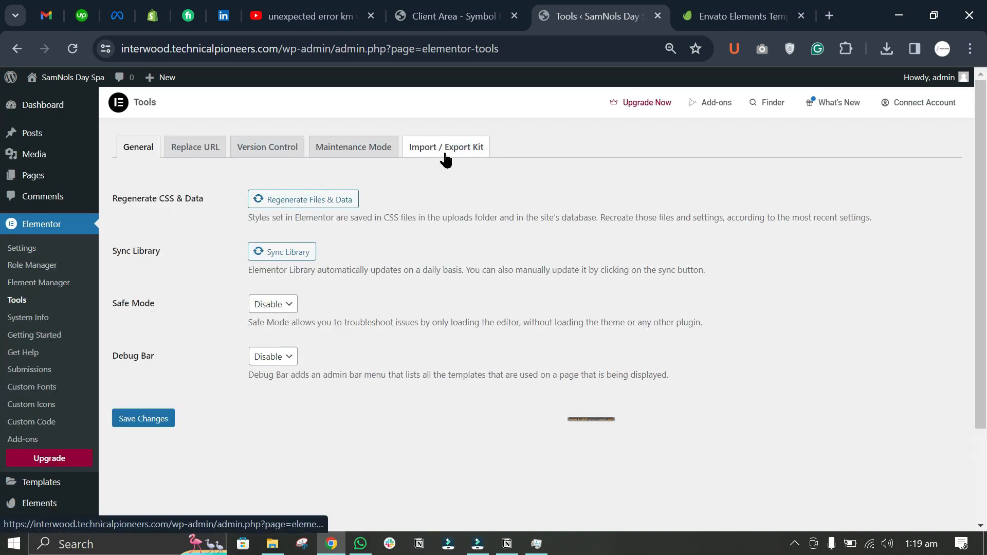
mouse_move(446, 147)
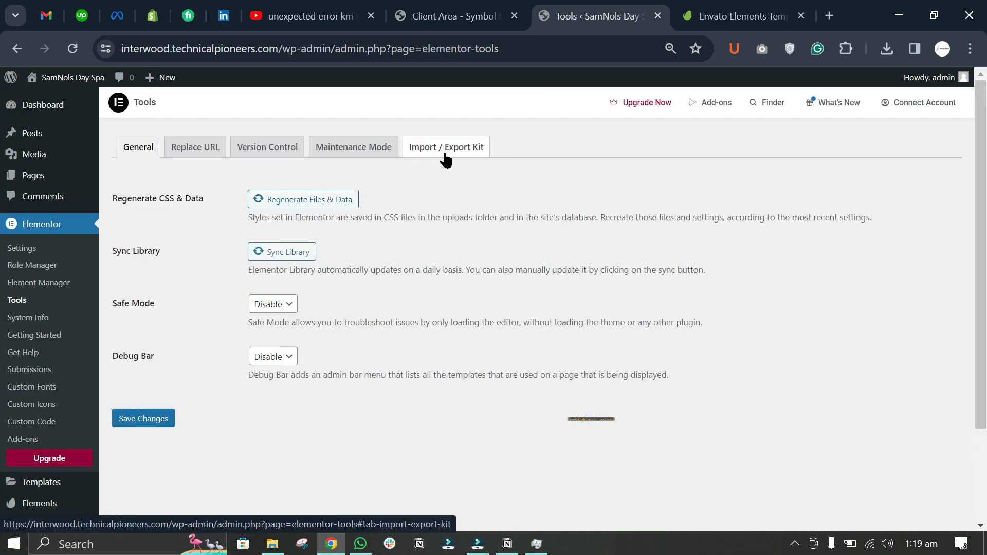
left_click(445, 146)
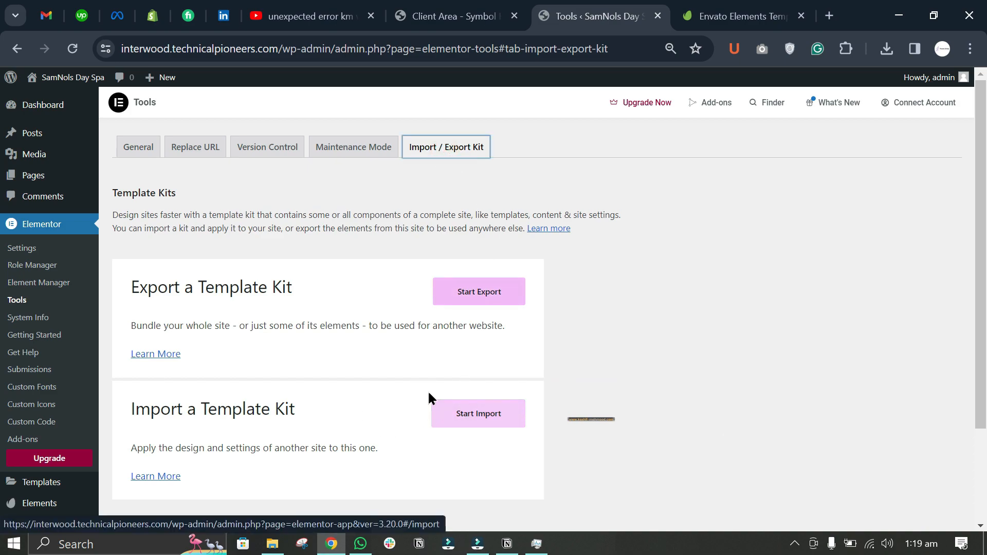
left_click(477, 414)
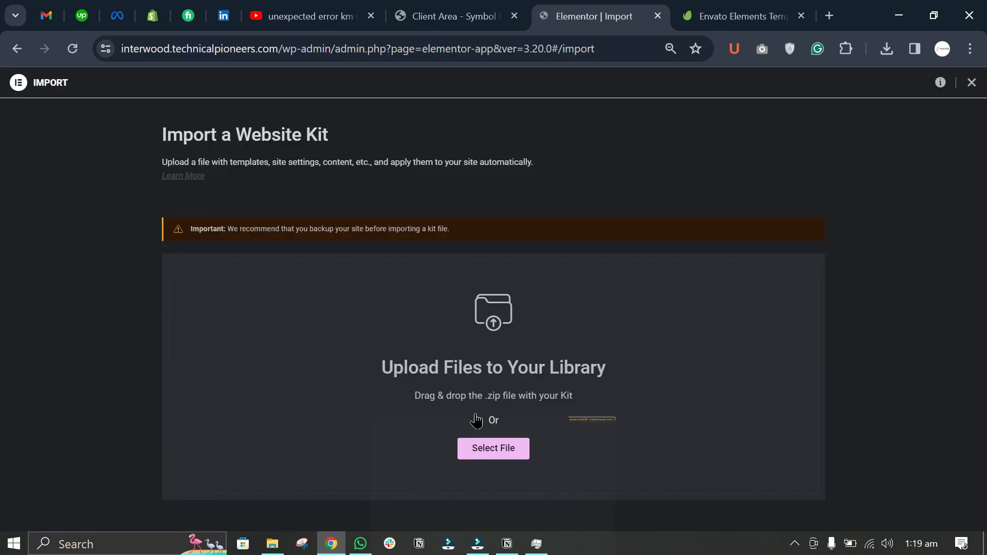
Upload esolar-wind-solar-power-services.zip from the Compressed downloads folder.
left_click(493, 449)
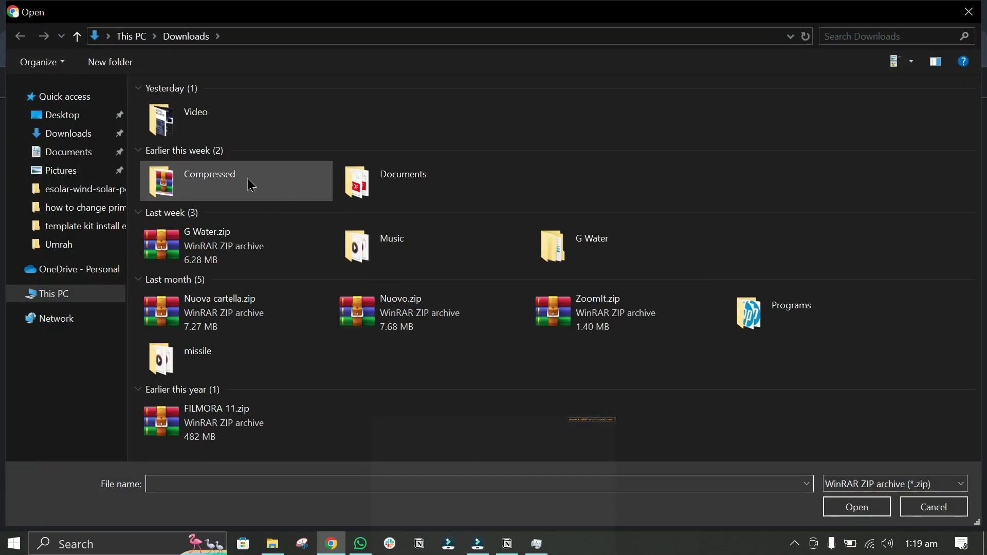
double_click(208, 180)
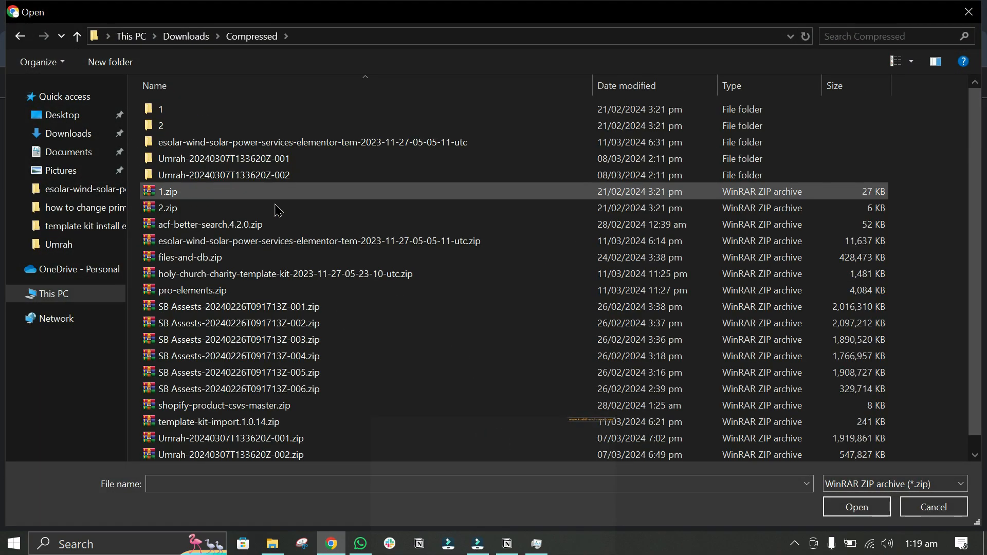
left_click(318, 240)
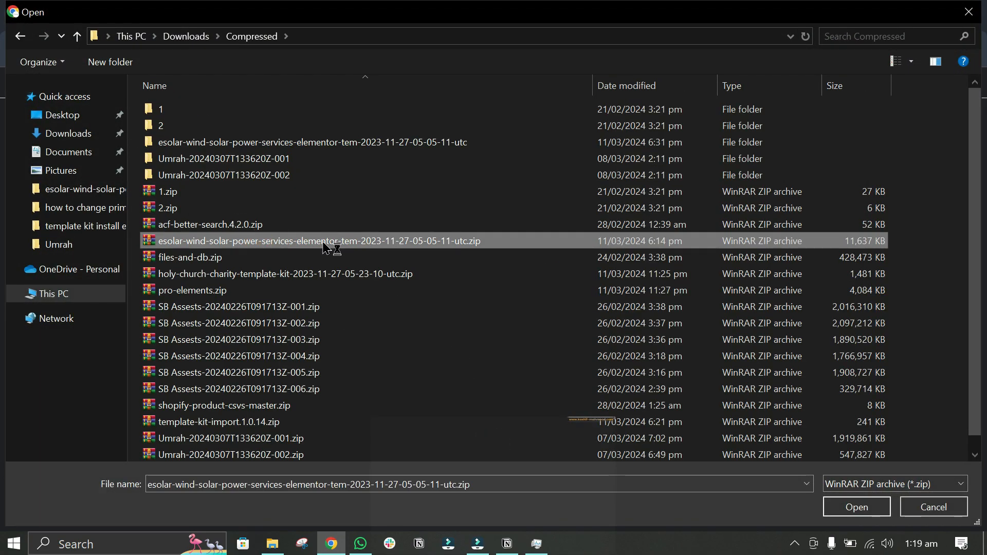
mouse_move(287, 244)
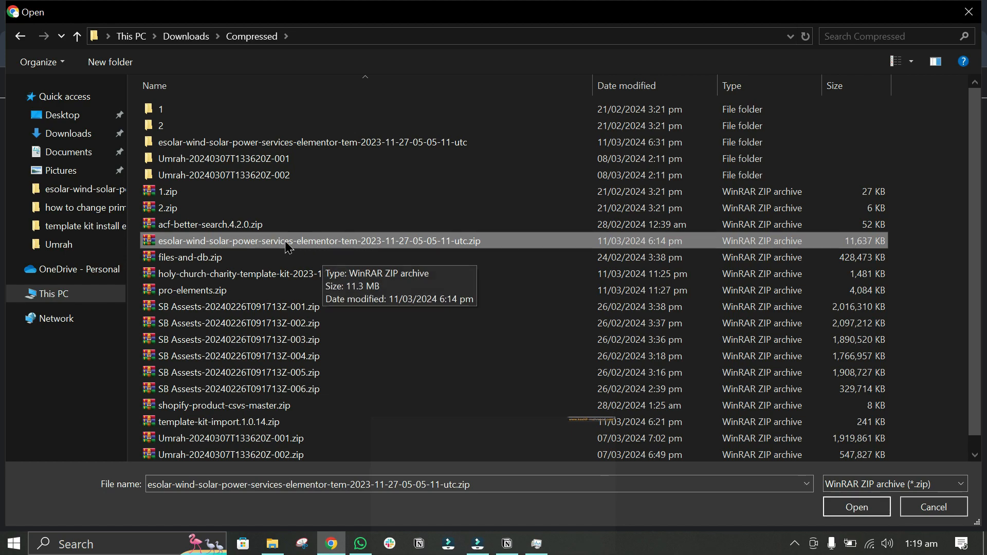
mouse_move(316, 247)
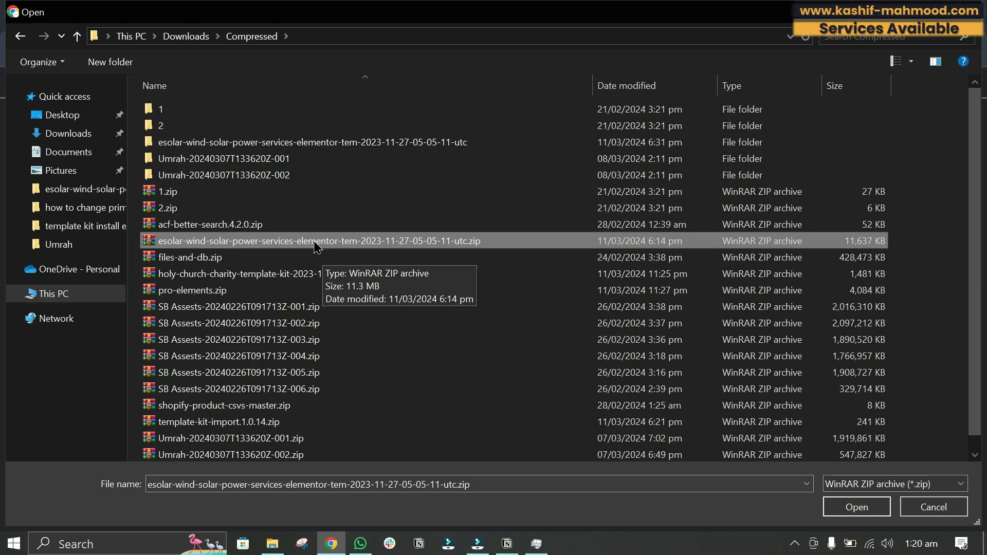
left_click(856, 507)
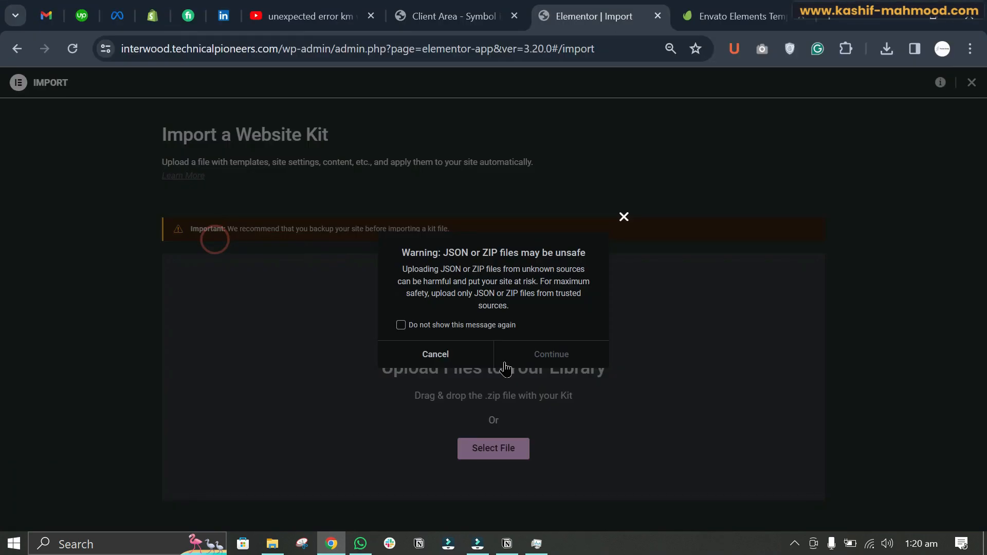
Accept the unsafe-file warning and import only Site Settings, excluding Templates.
left_click(550, 354)
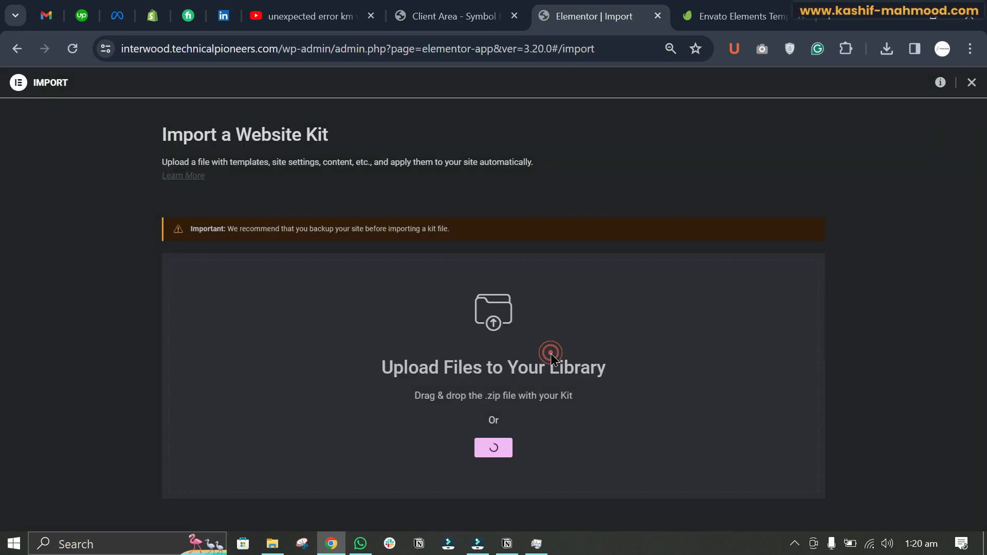
left_click(493, 448)
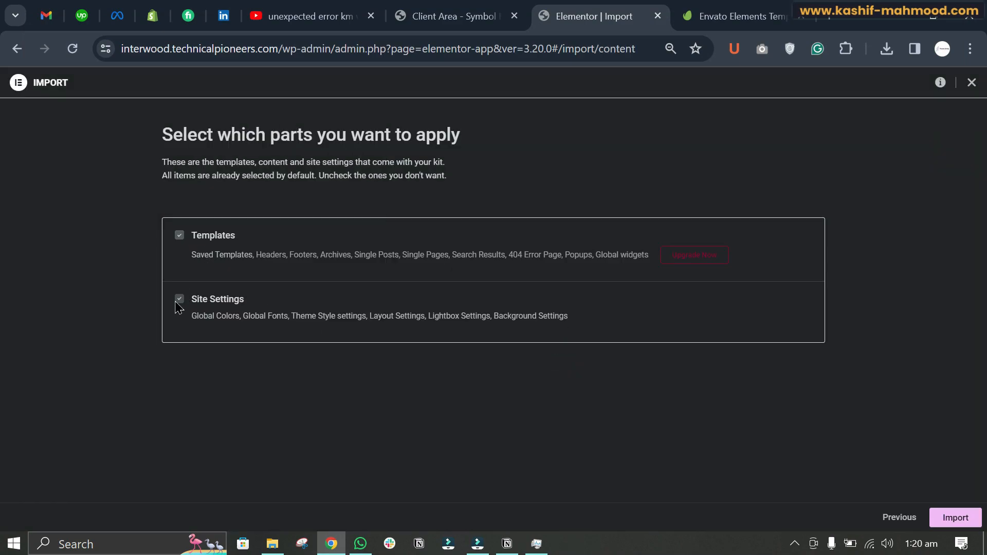
left_click(179, 235)
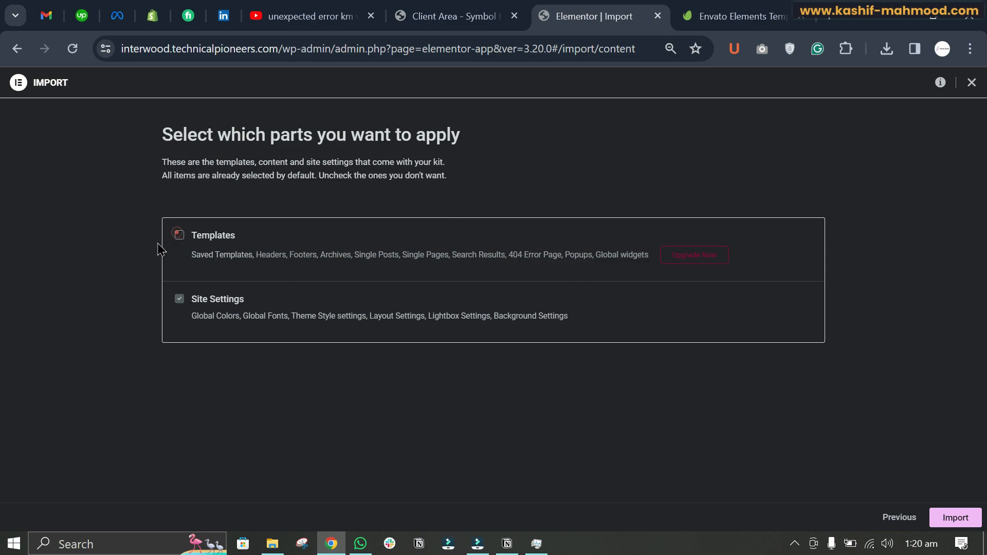
mouse_move(693, 263)
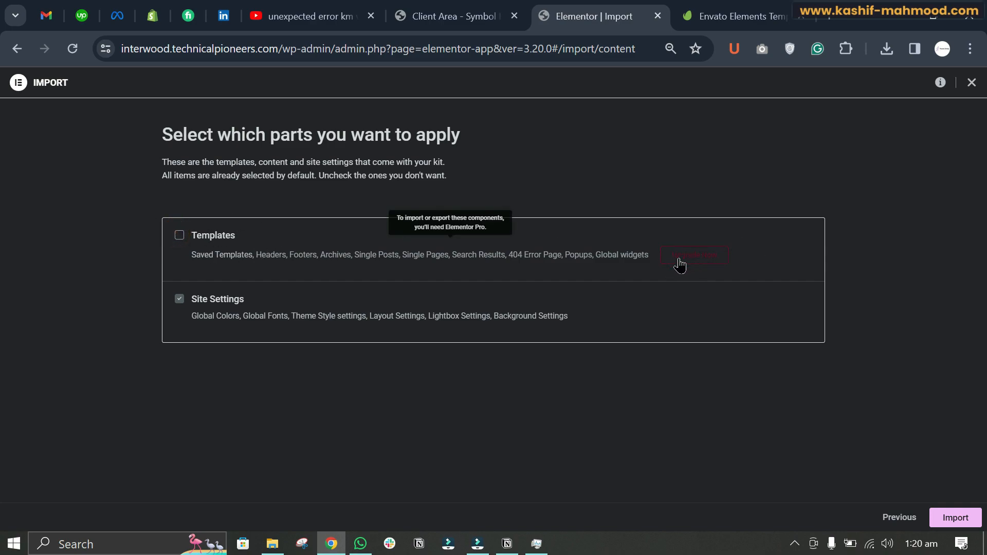
mouse_move(179, 248)
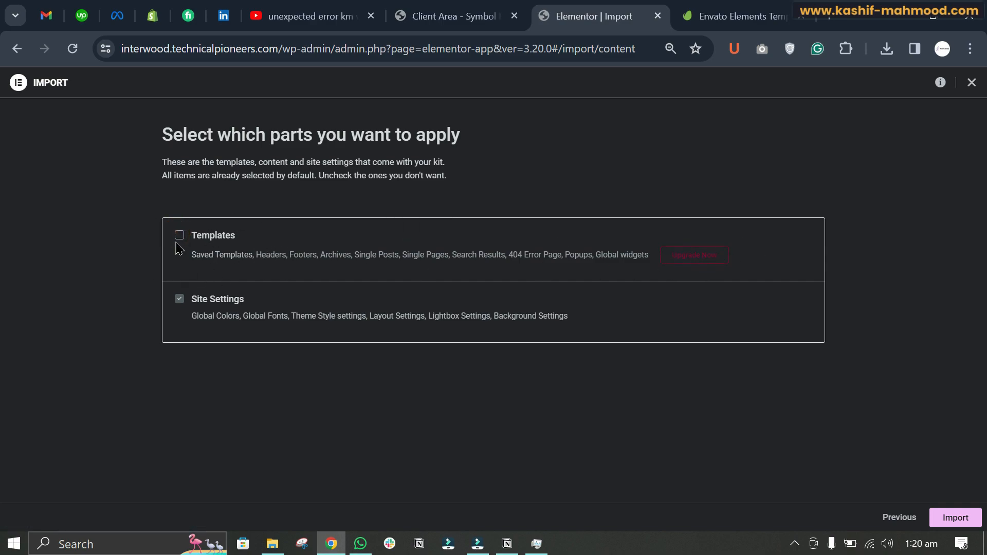
mouse_move(180, 244)
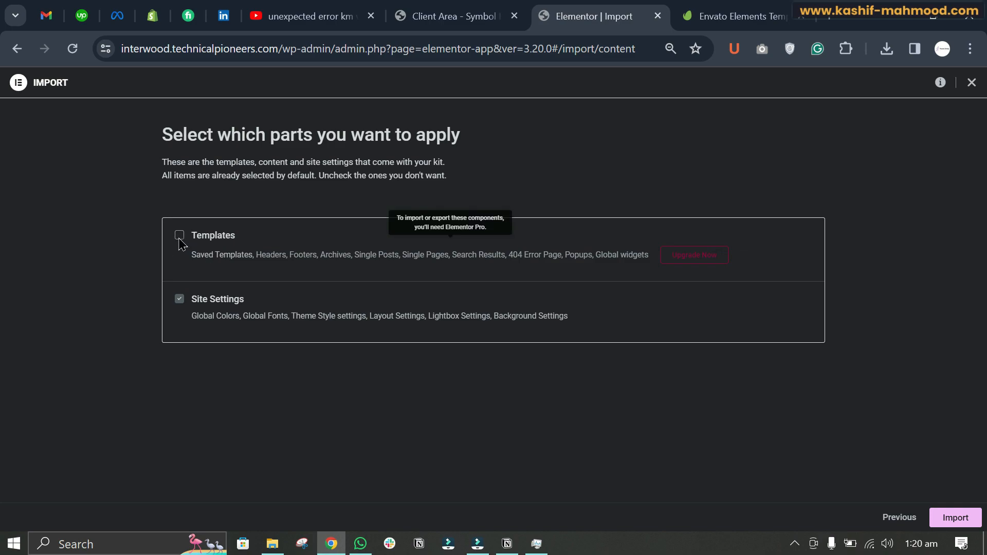
mouse_move(639, 351)
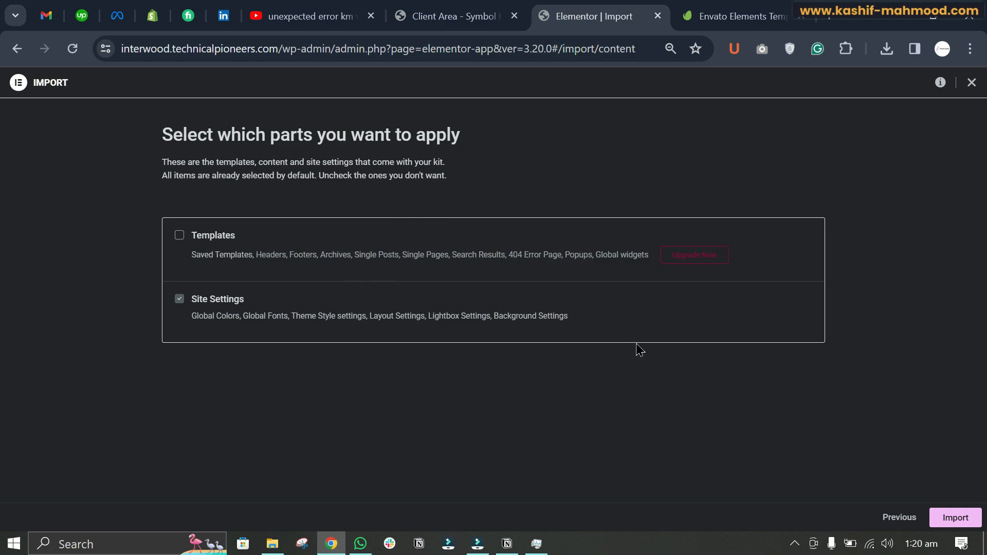
mouse_move(349, 401)
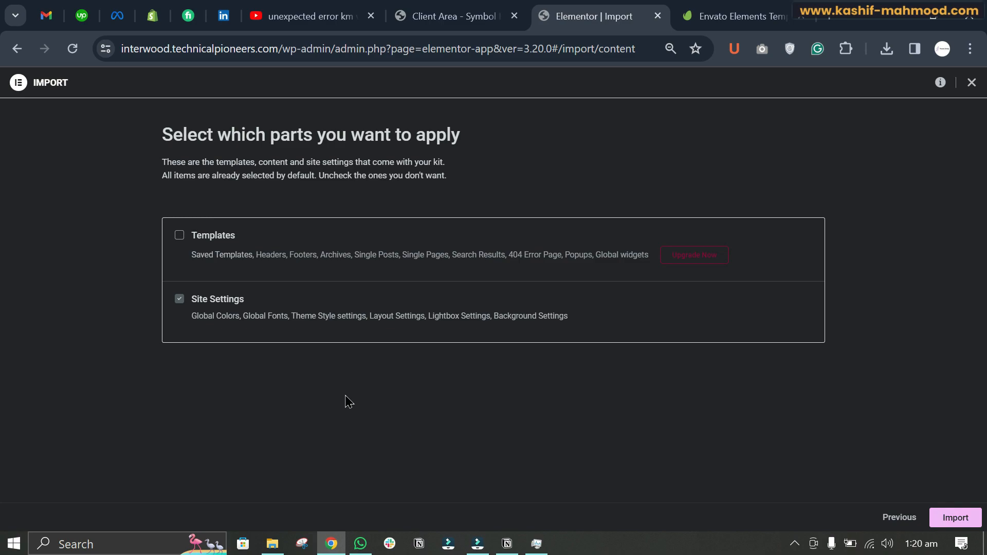
mouse_move(5, 495)
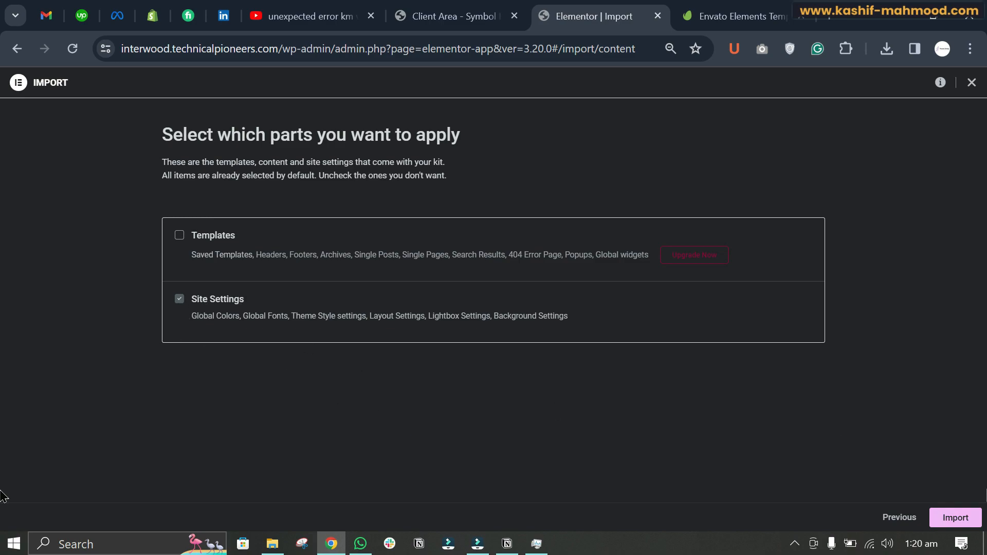
left_click(955, 516)
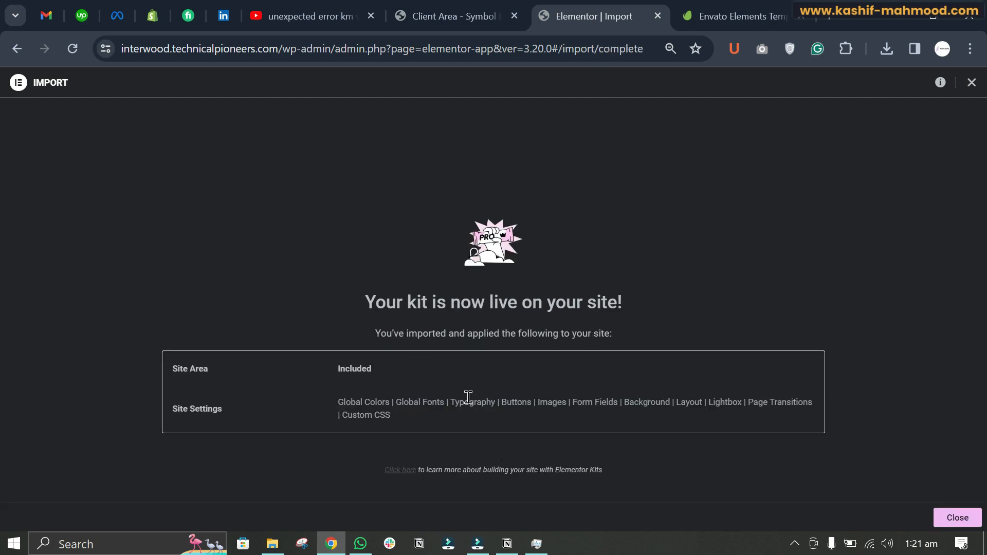
mouse_move(479, 386)
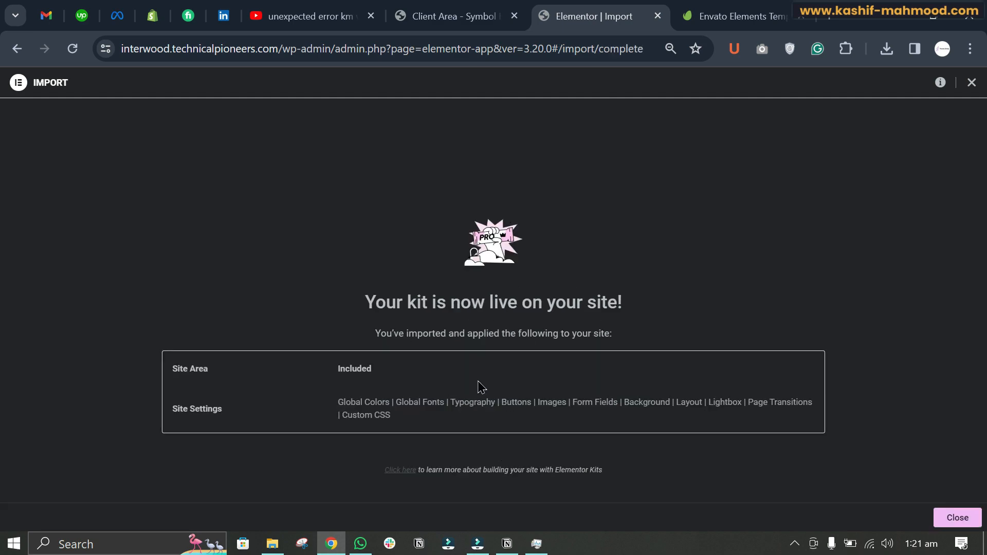
Close the import summary and open the Saved Templates import area.
left_click(956, 517)
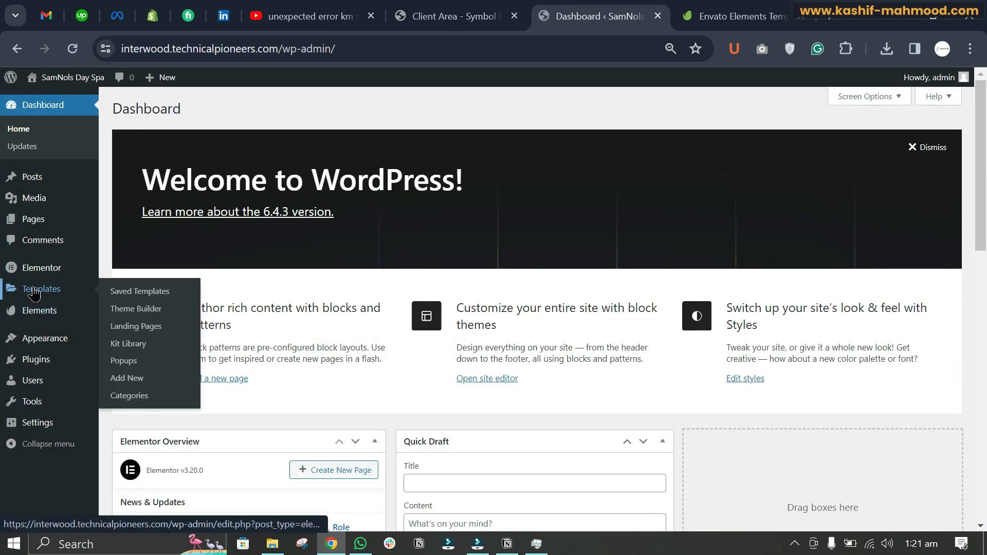
left_click(139, 290)
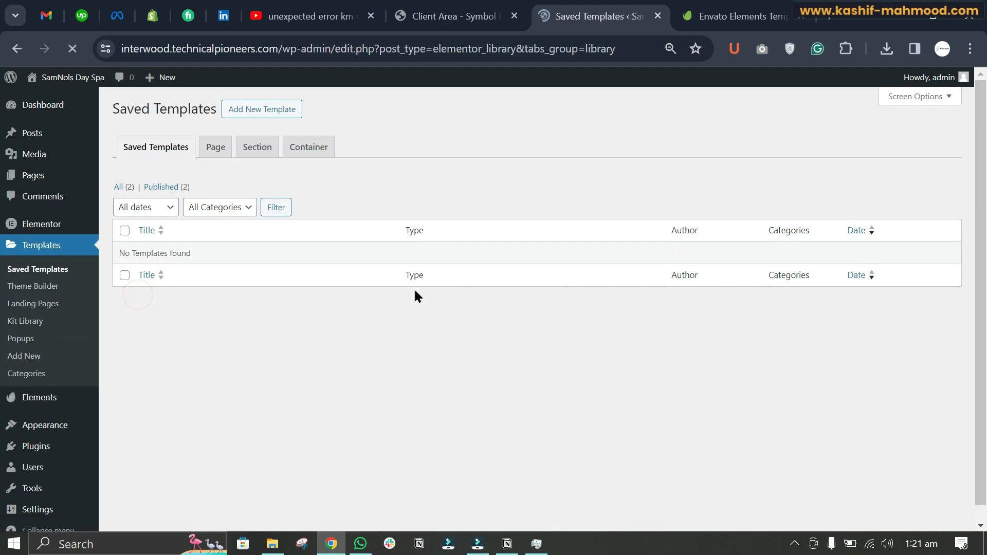
left_click(373, 102)
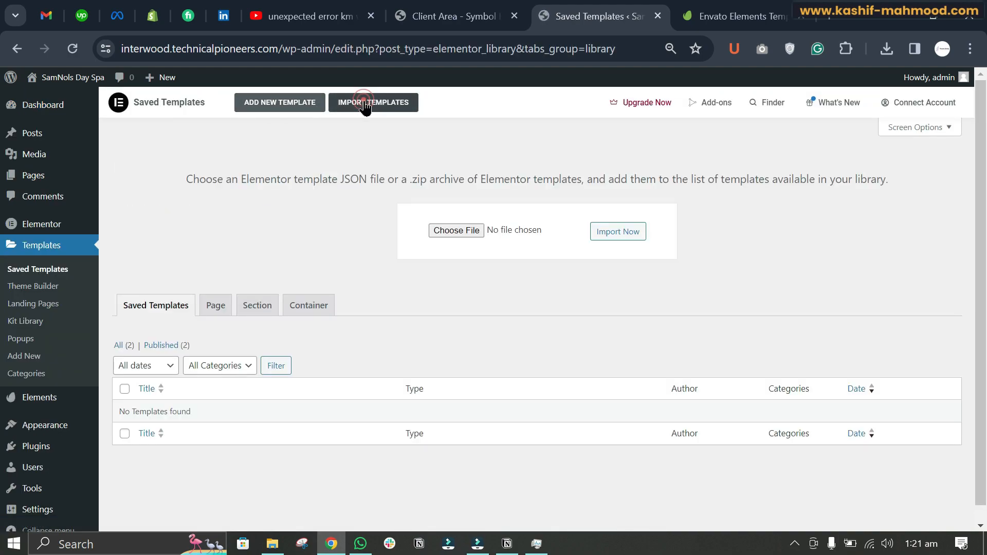
Choose home.json from the extracted kit's templates folder for import.
left_click(456, 230)
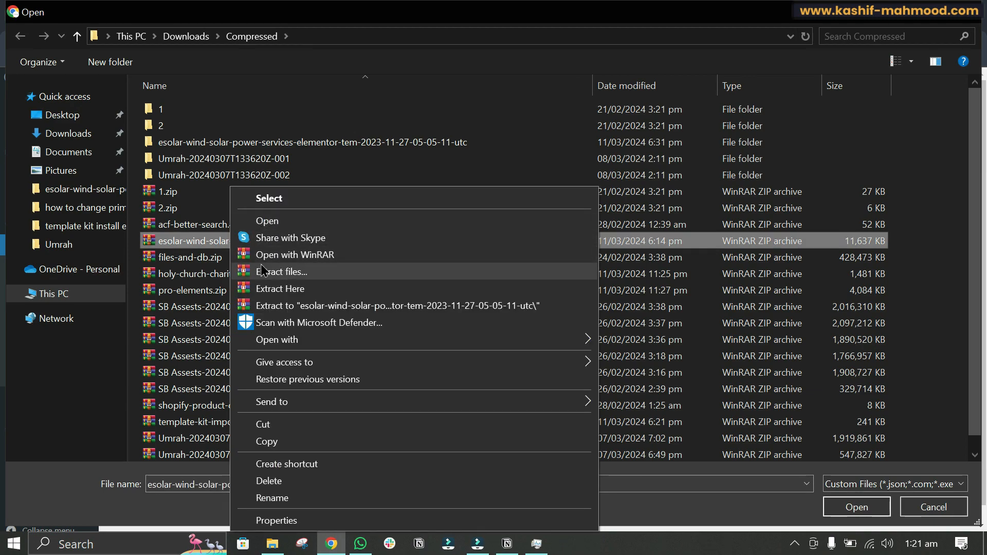
left_click(266, 221)
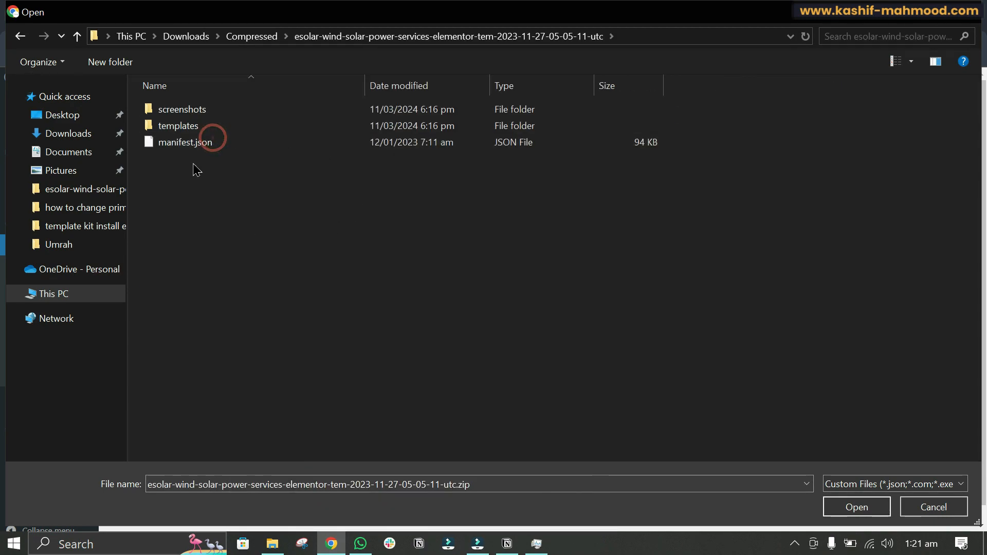
mouse_move(252, 217)
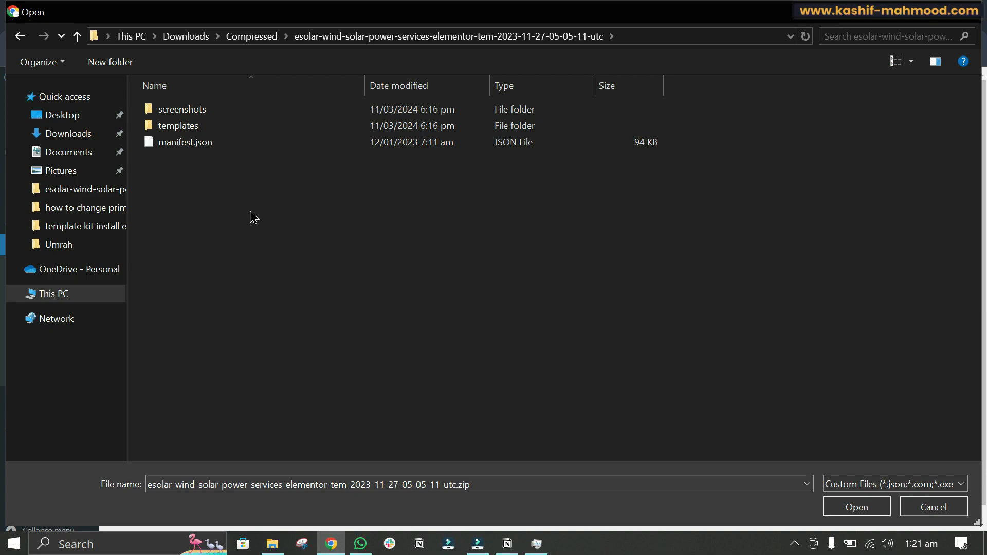
double_click(179, 125)
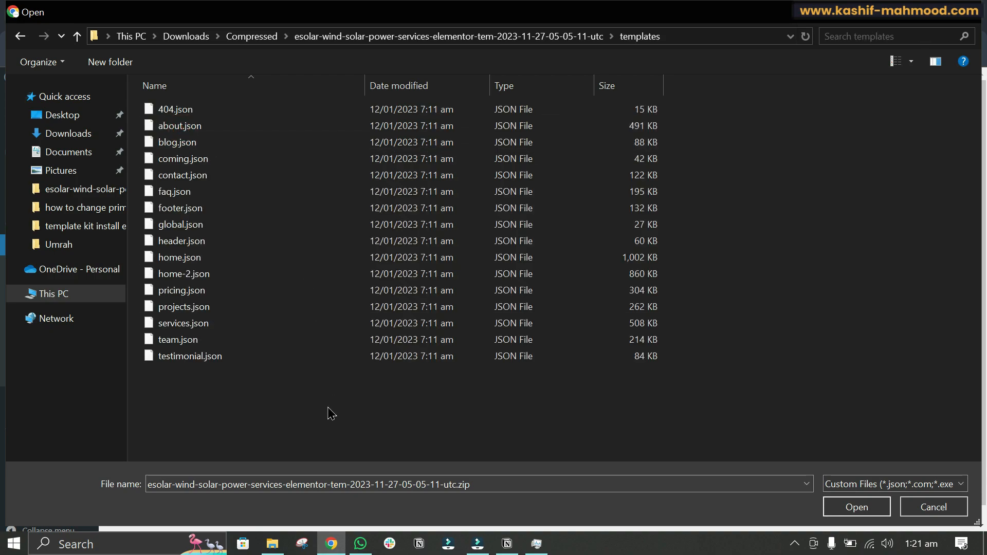
left_click(190, 356)
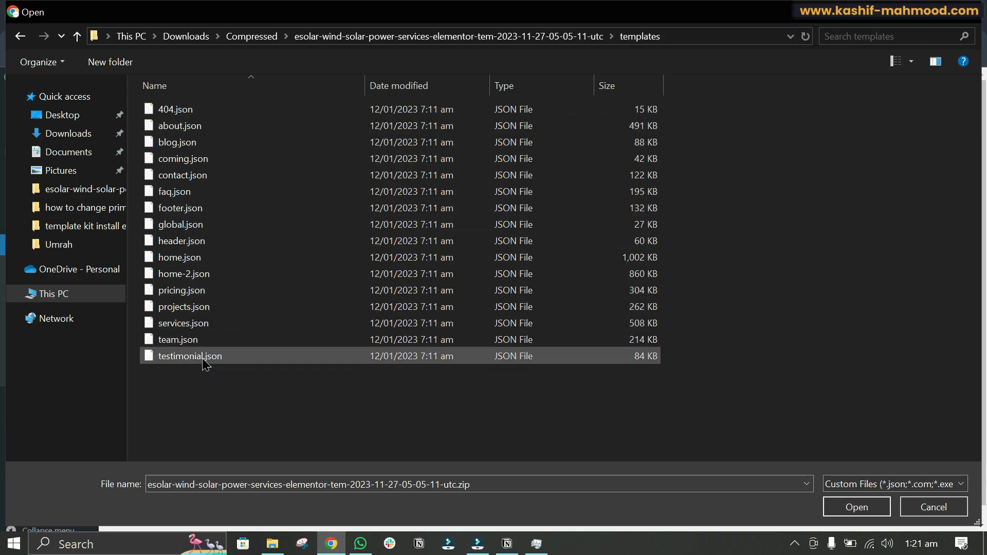
left_click(214, 387)
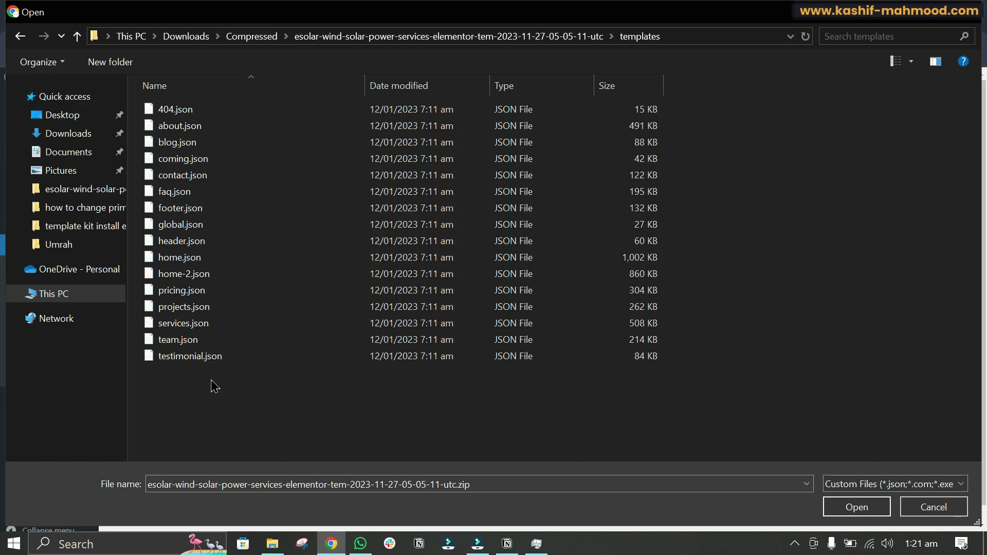
left_click(179, 257)
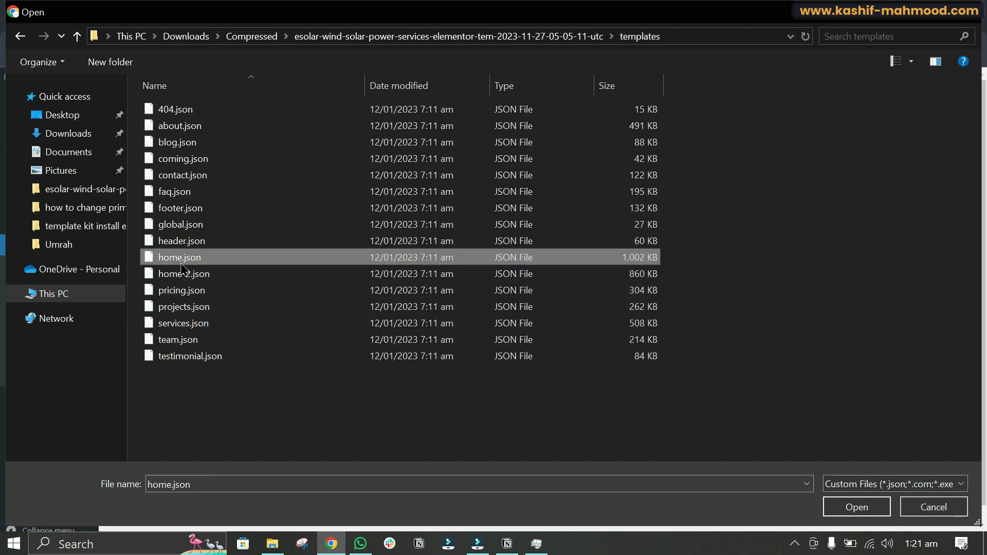
left_click(855, 507)
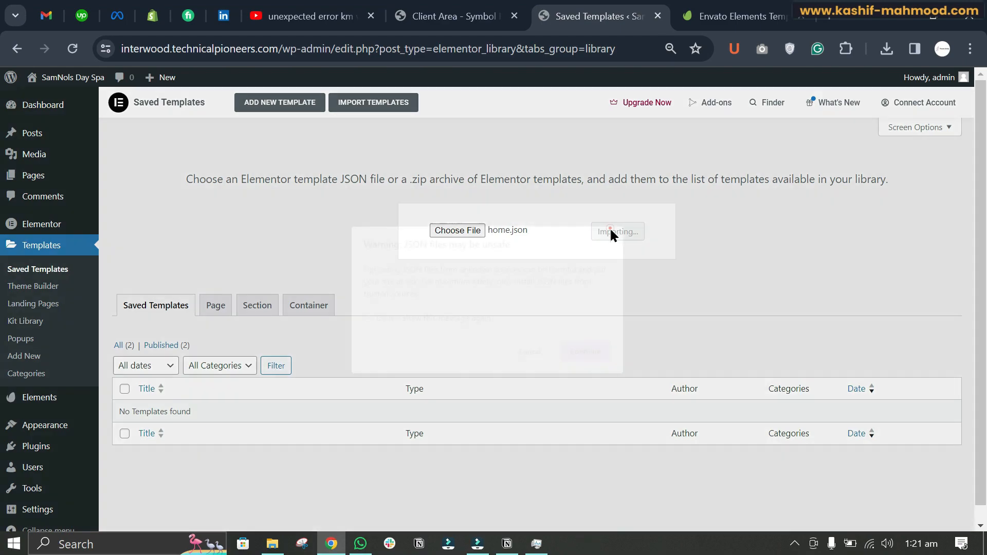
Approve the JSON security warning so the Home template joins My Templates.
left_click(616, 230)
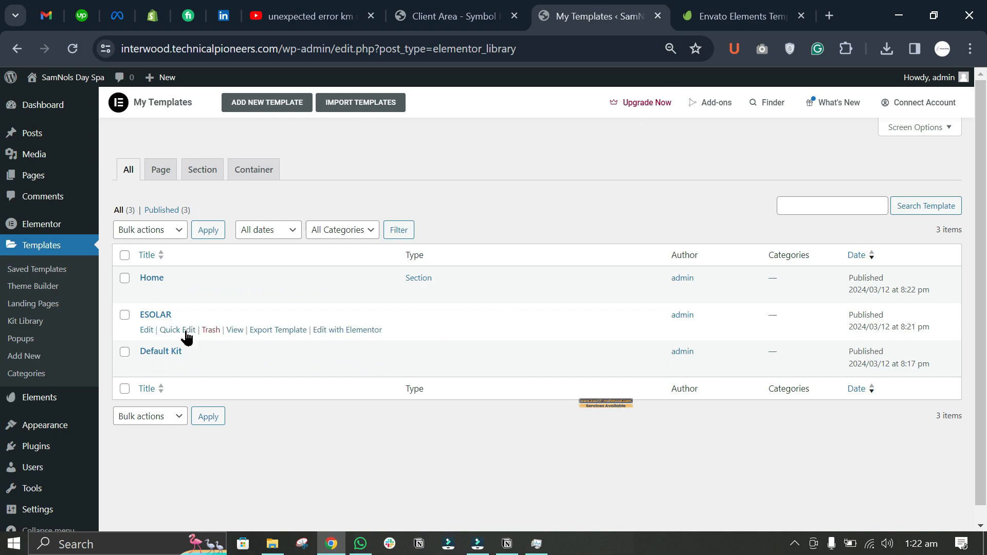
mouse_move(152, 278)
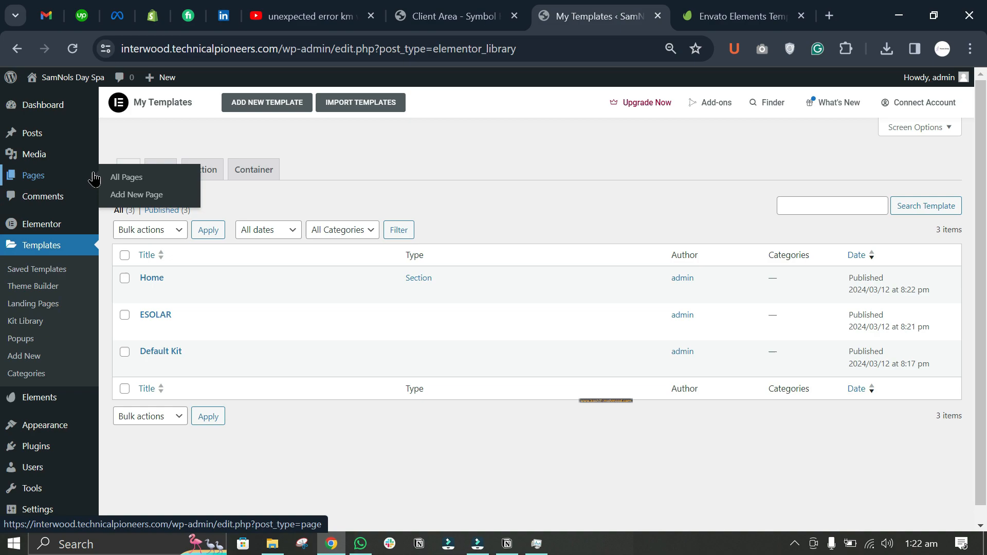
Publish a new page titled 'Home' and open it in Elementor.
left_click(137, 194)
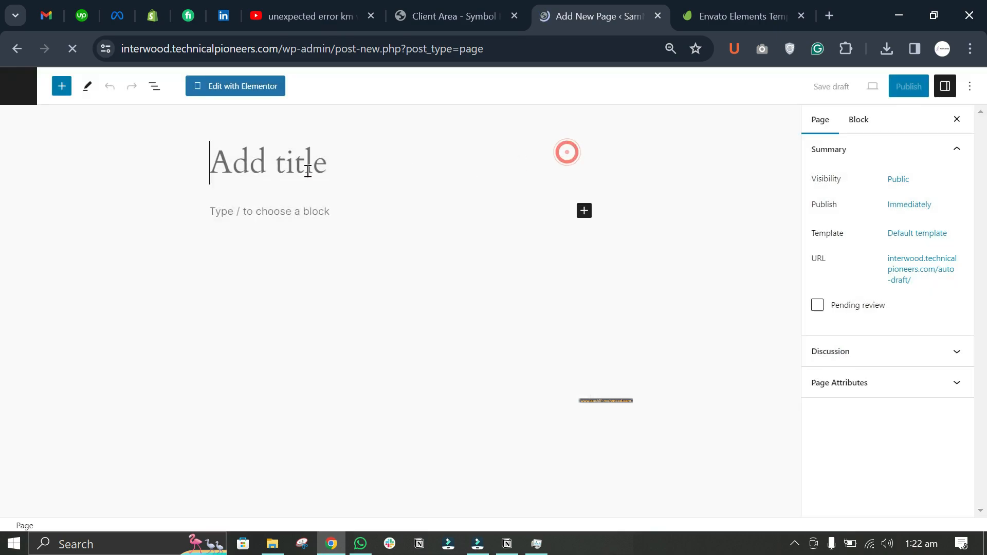
type("Home")
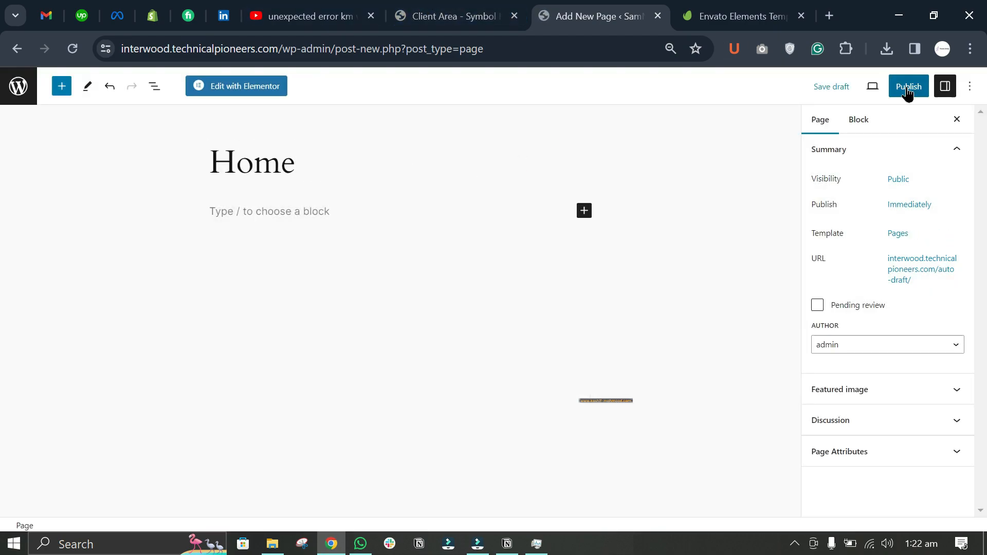
left_click(908, 86)
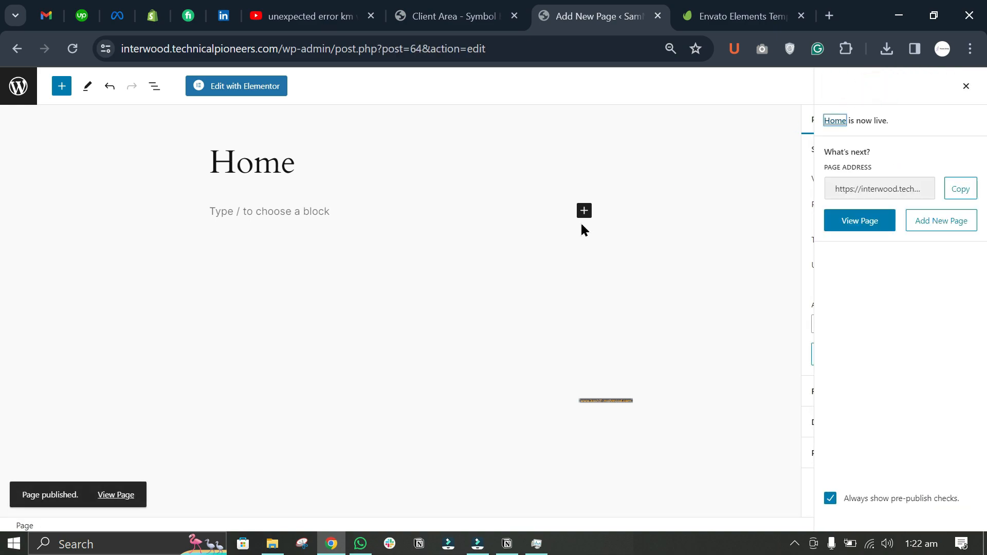
left_click(237, 86)
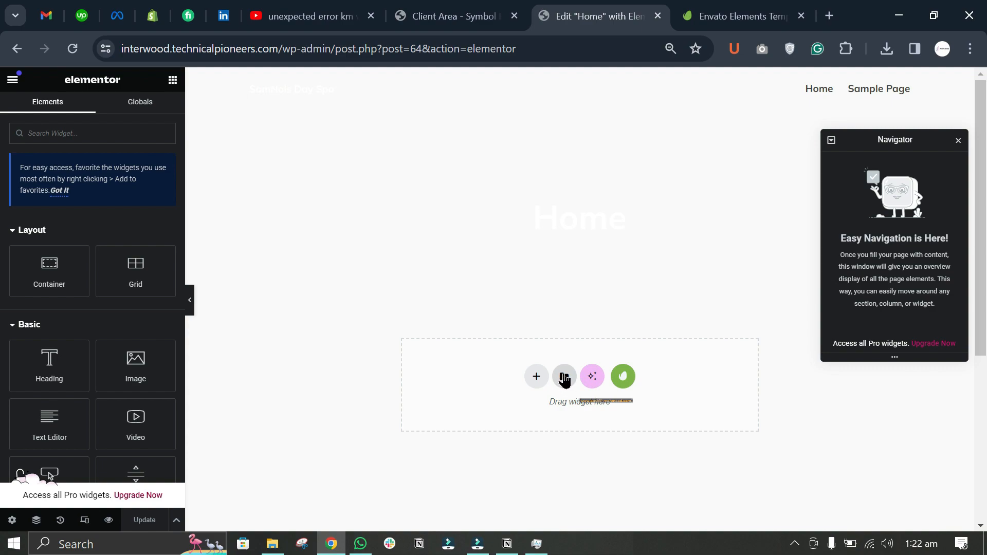
Insert the saved Home template from My Templates into the page.
left_click(563, 377)
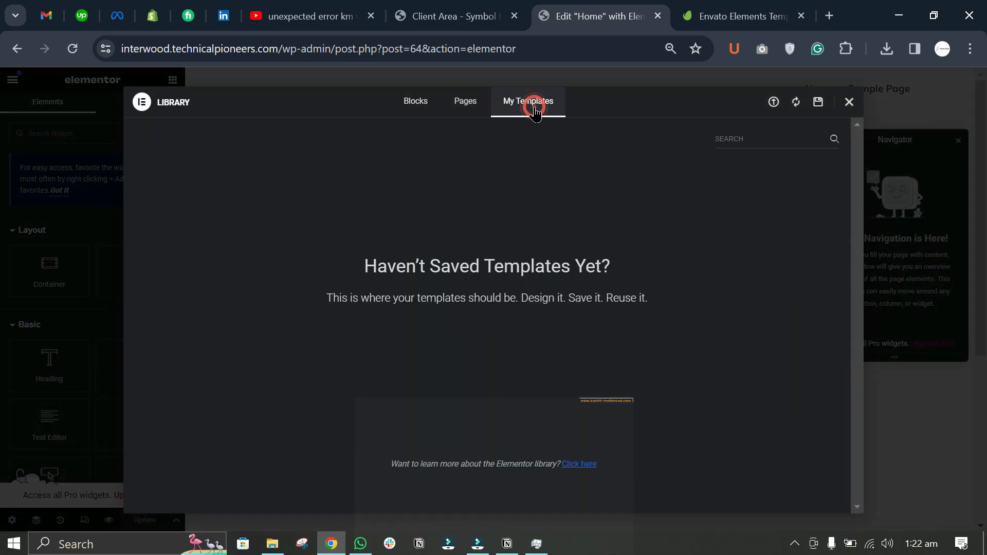
left_click(528, 101)
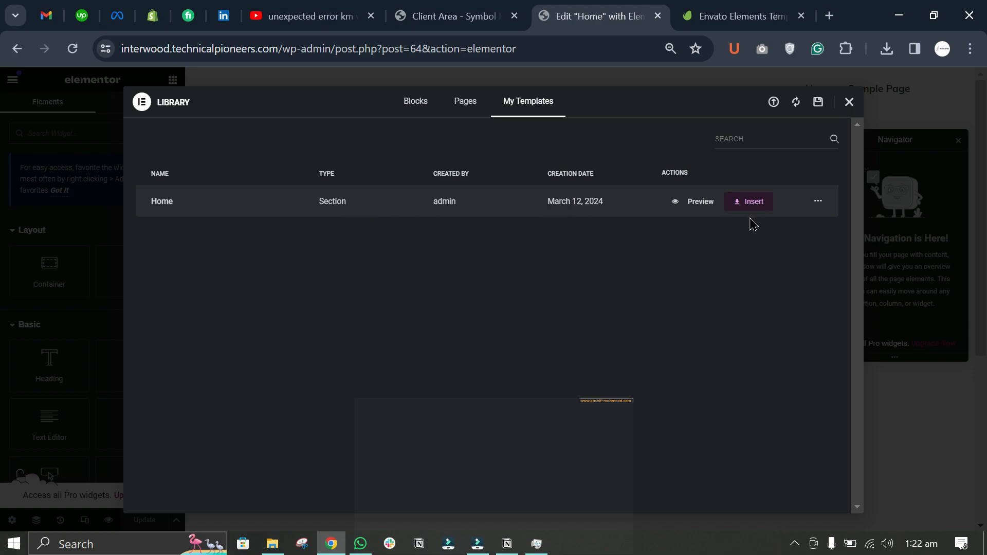
left_click(748, 201)
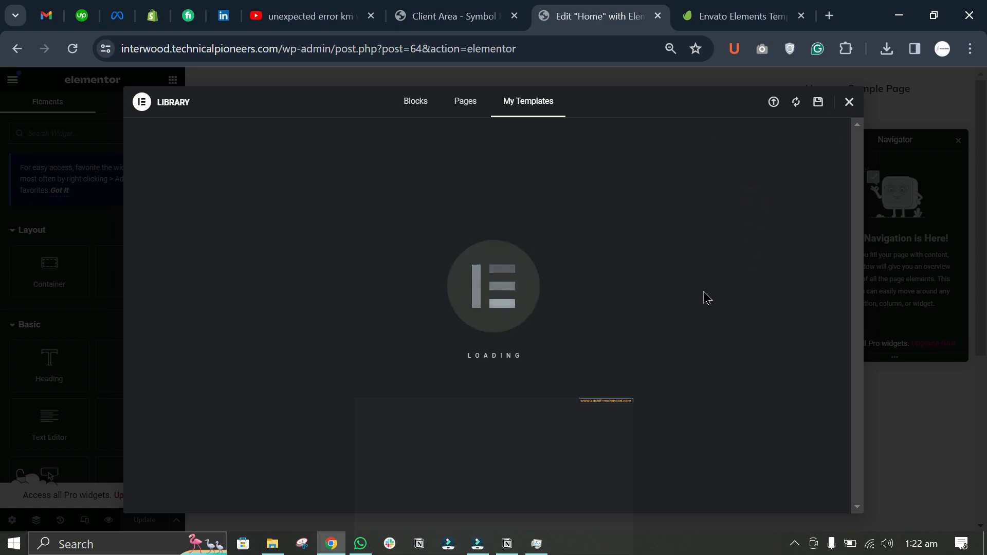
mouse_move(671, 243)
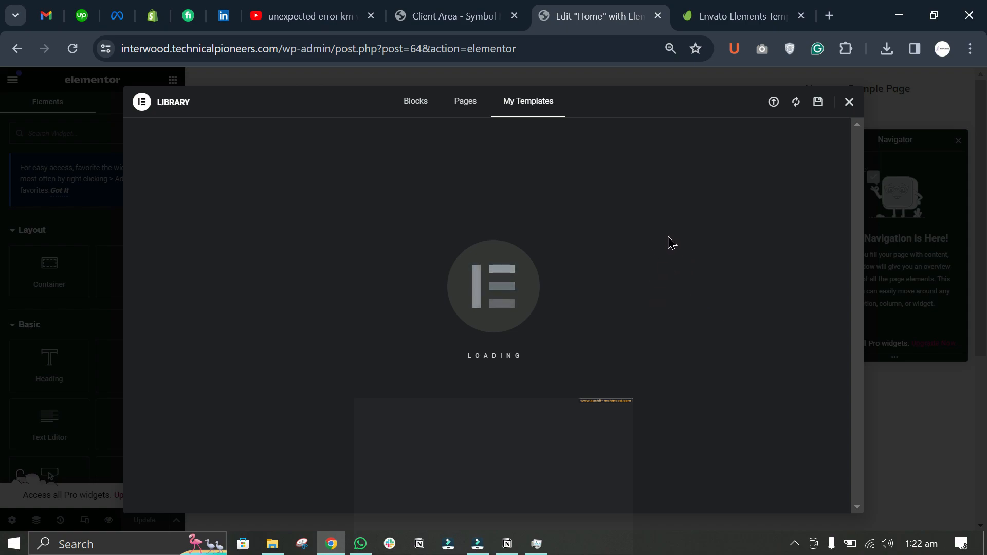
left_click(848, 102)
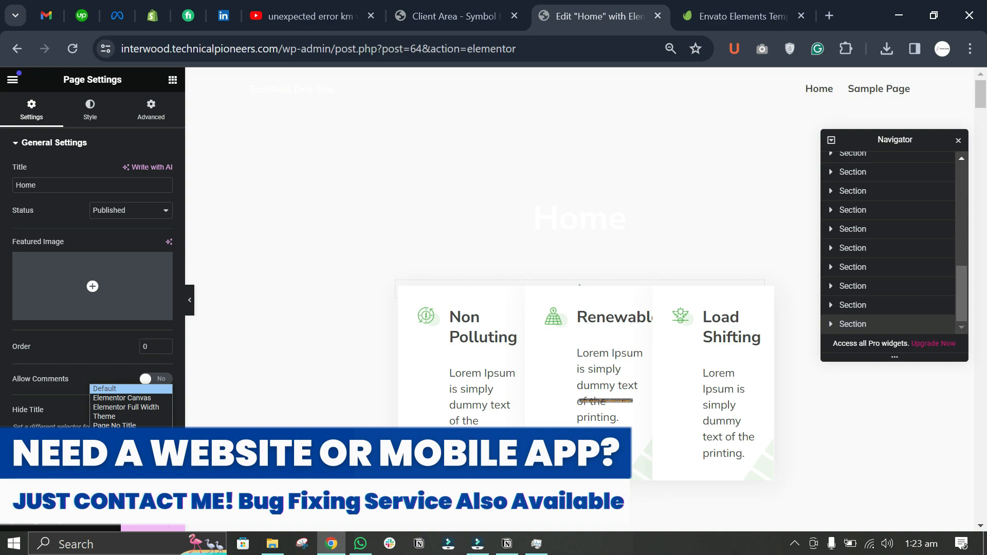
Set Page Layout to Elementor Full Width and view the live Home page.
left_click(155, 410)
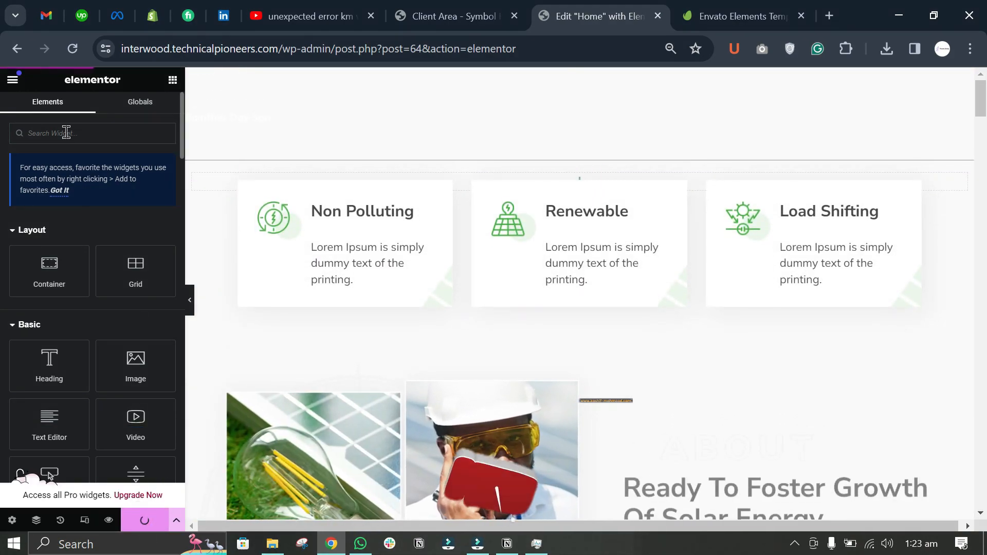
left_click(11, 79)
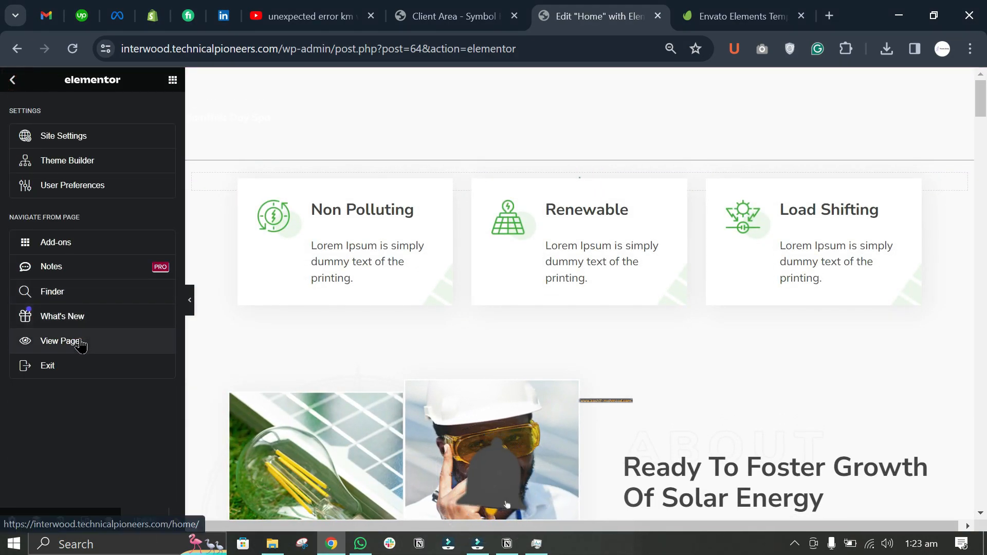
left_click(59, 340)
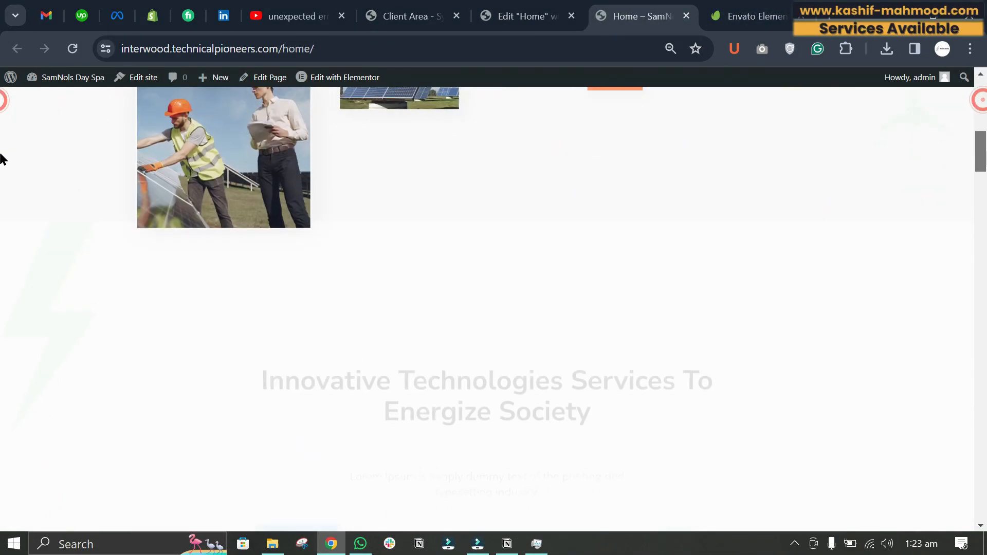
scroll("down", 3)
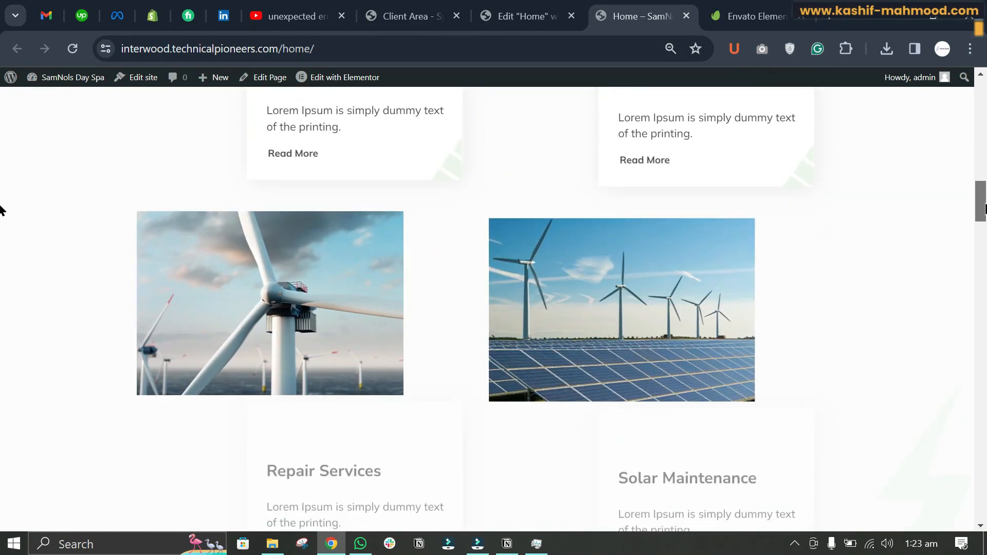
scroll("down", 3)
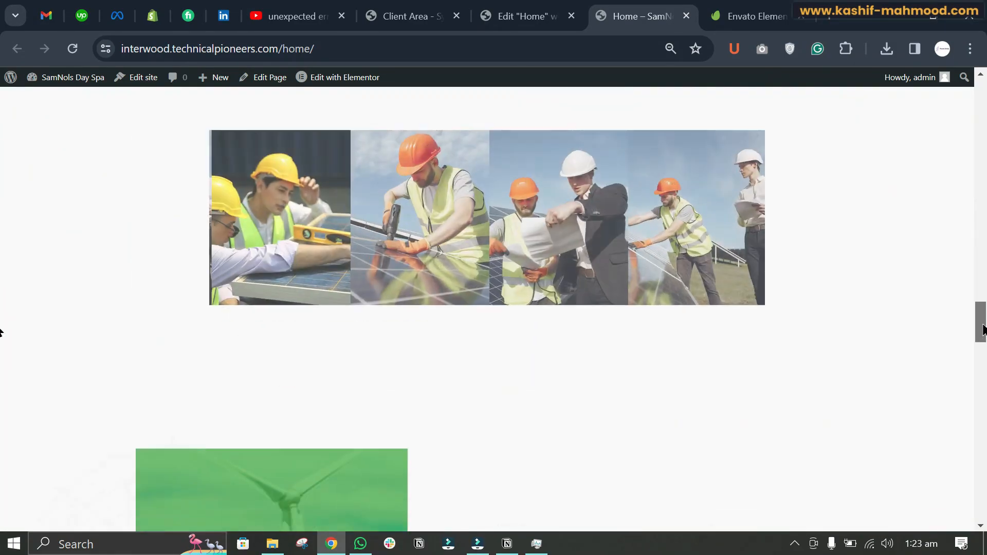
scroll("down", 3)
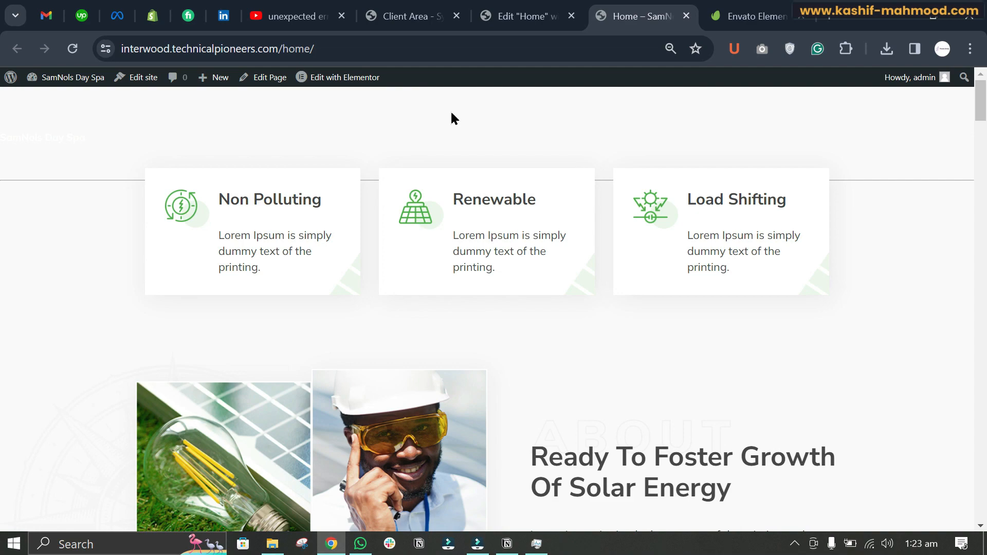
mouse_move(578, 135)
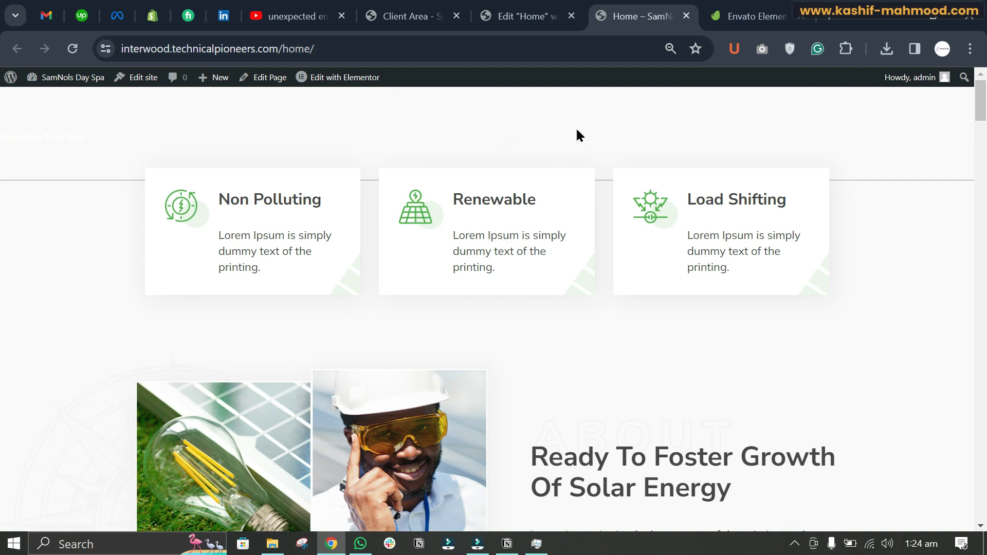
mouse_move(585, 140)
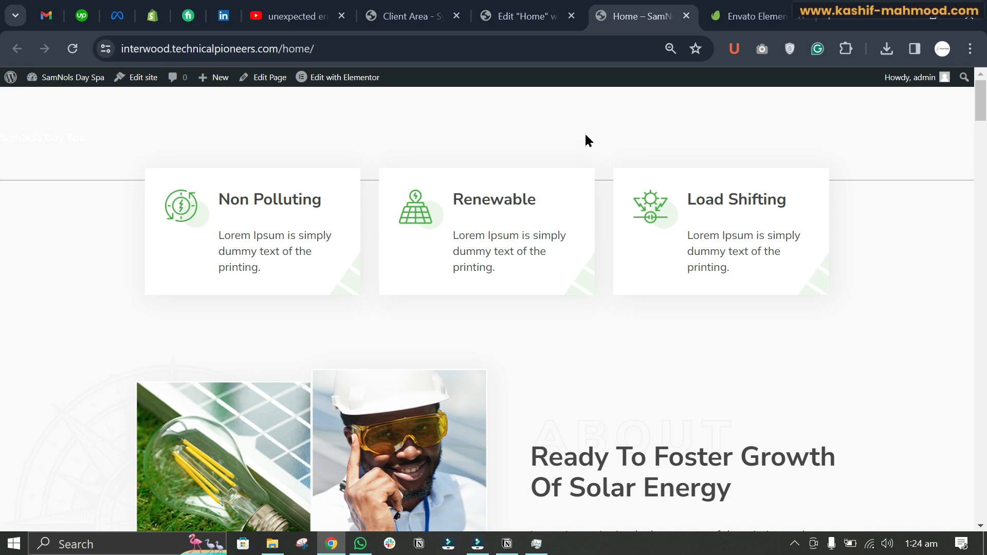
mouse_move(616, 138)
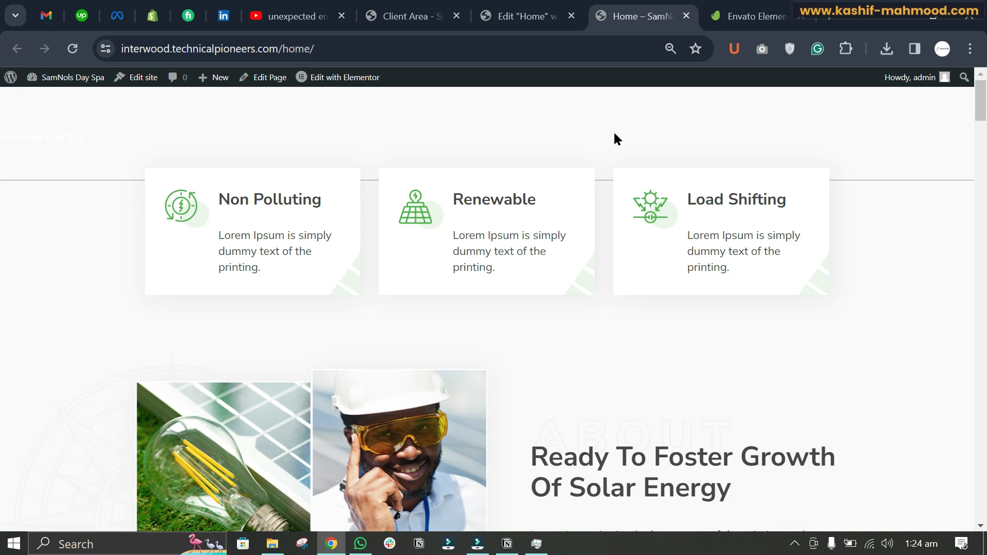
mouse_move(593, 184)
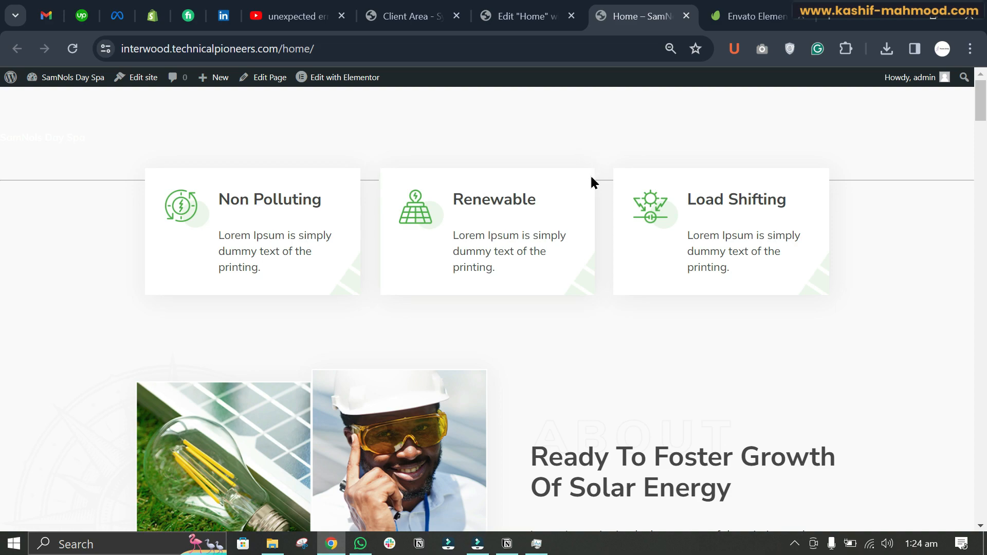
mouse_move(614, 118)
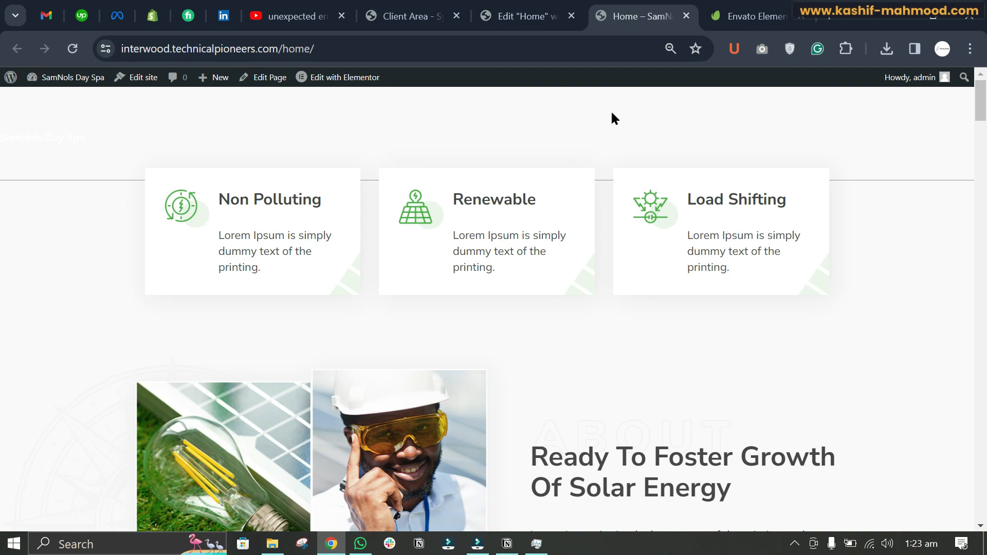
mouse_move(560, 128)
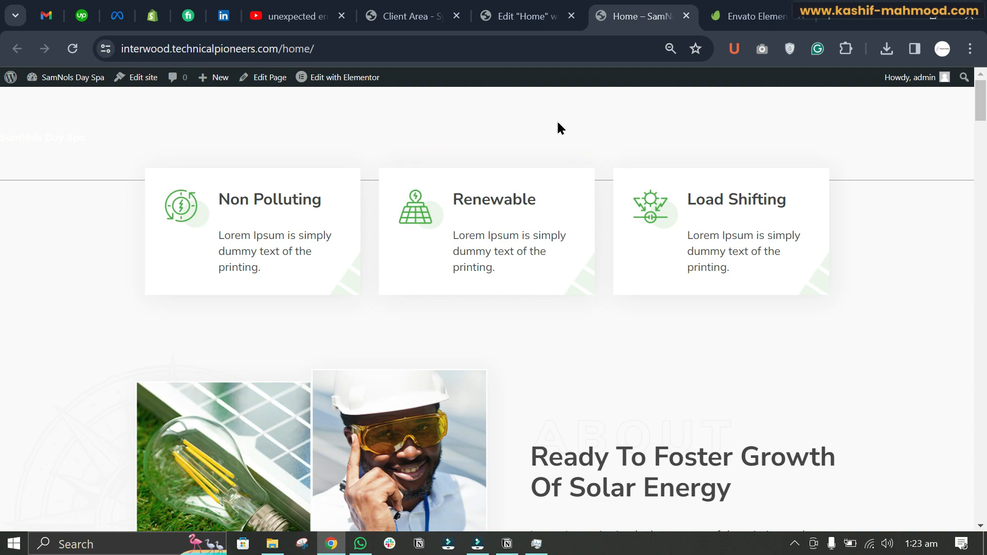